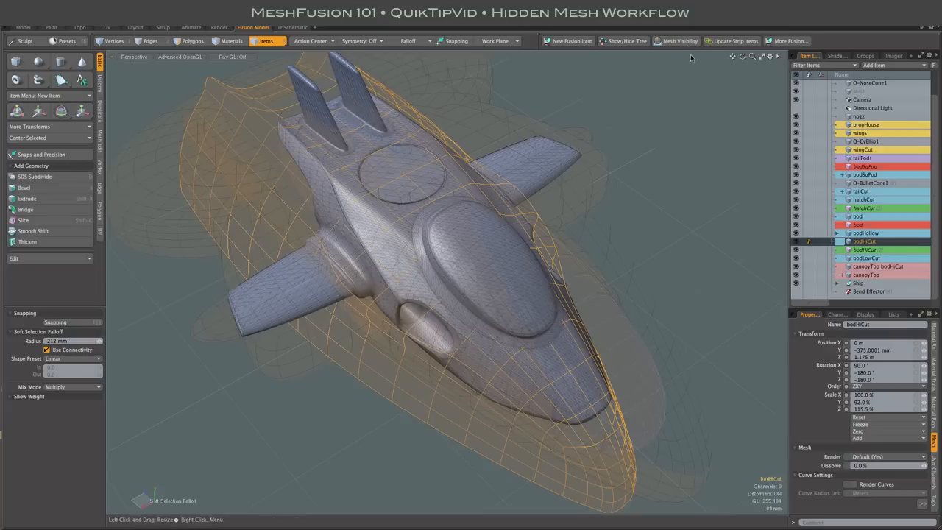
mouse_move(703, 82)
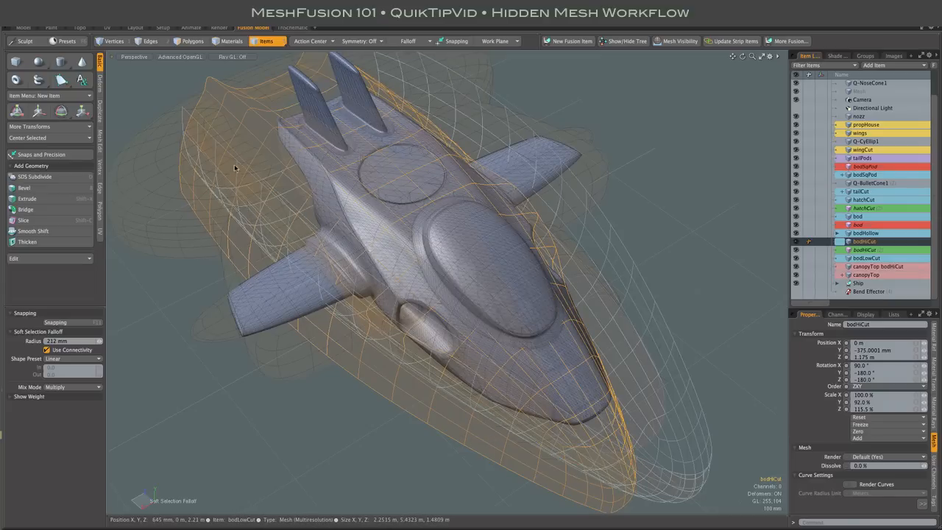
Enter Edges mode on the fused spaceship with the source-mesh cutters hidden.
left_click(150, 40)
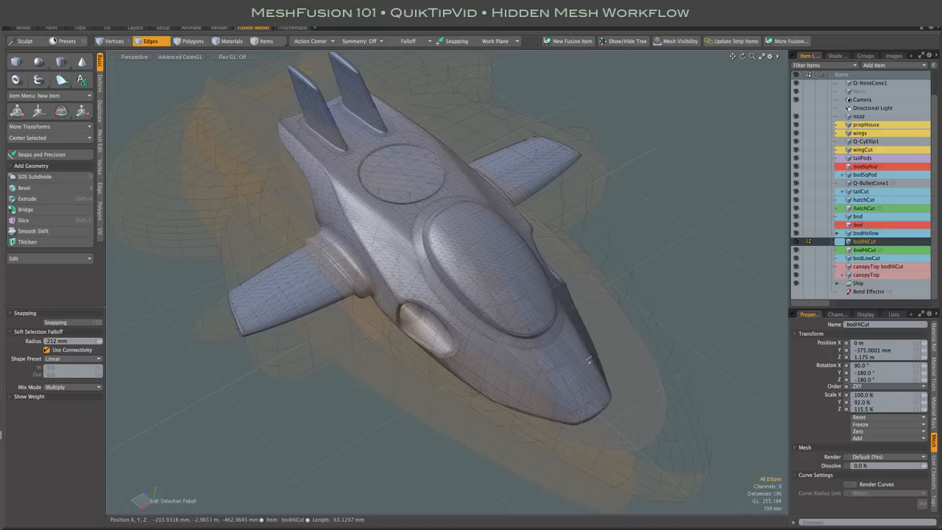
mouse_move(614, 418)
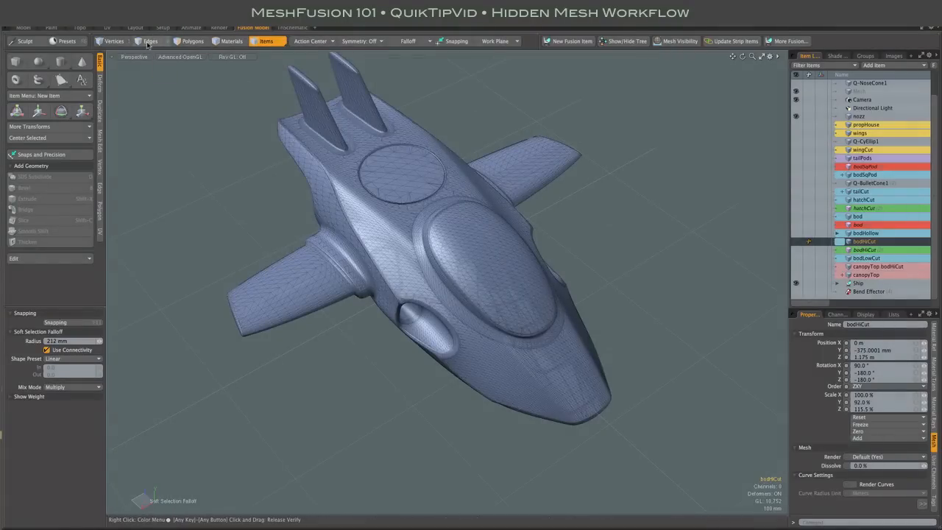
left_click(151, 40)
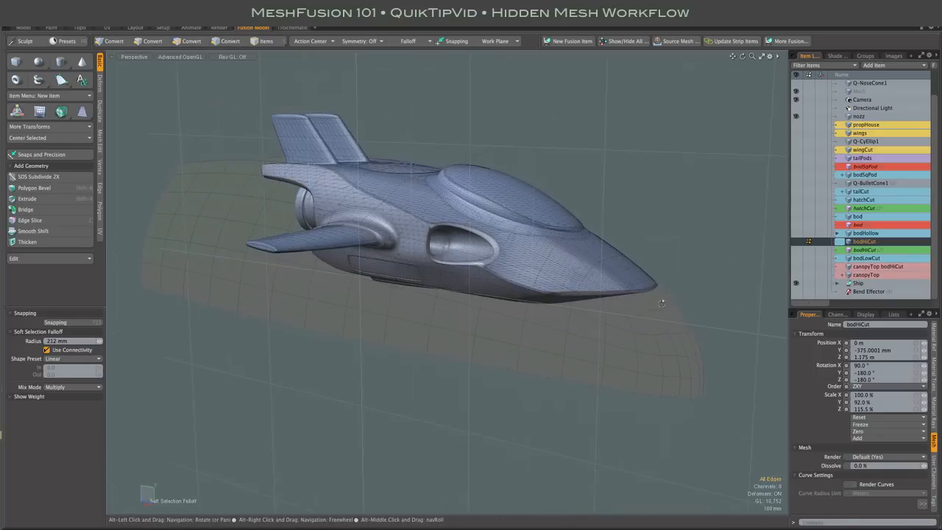
Orbit the view to see the spaceship from the side.
left_click_drag(661, 303, 632, 340)
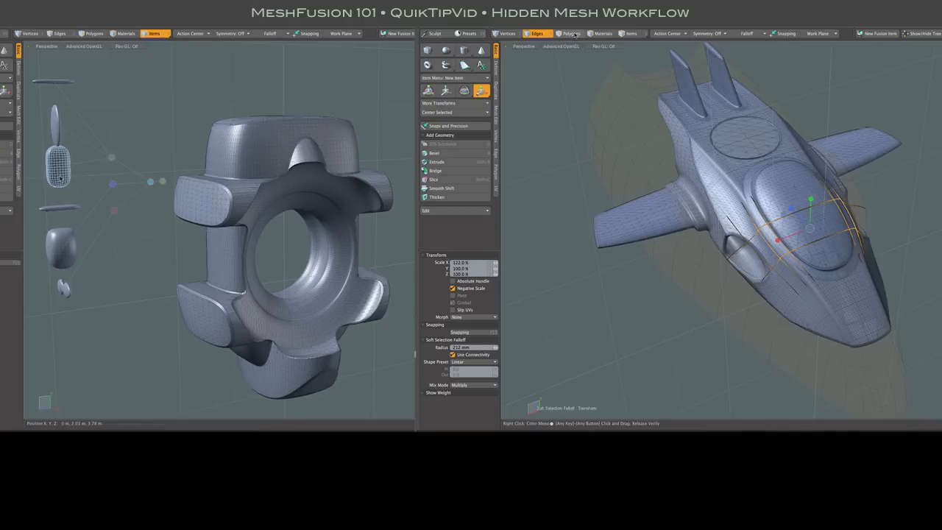
Load the gear scene and toggle its source meshes on, then off again.
left_click(631, 34)
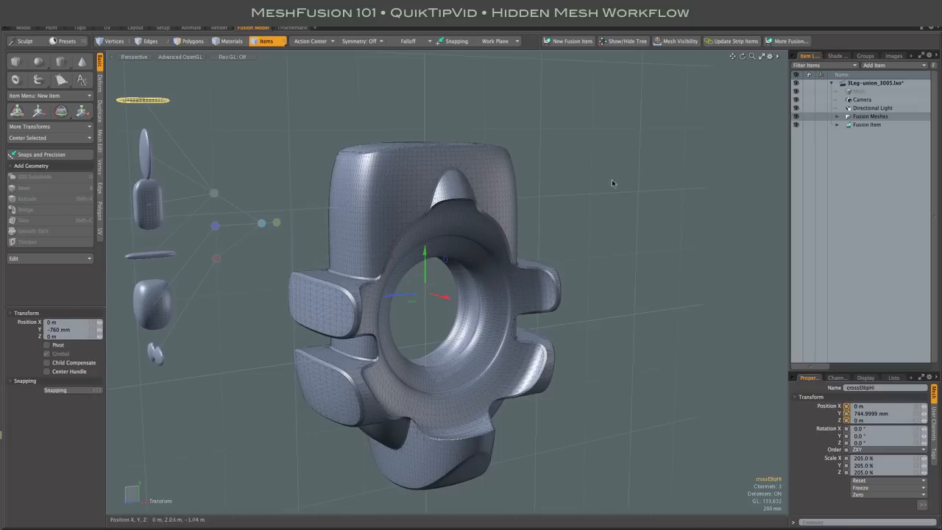
left_click(679, 41)
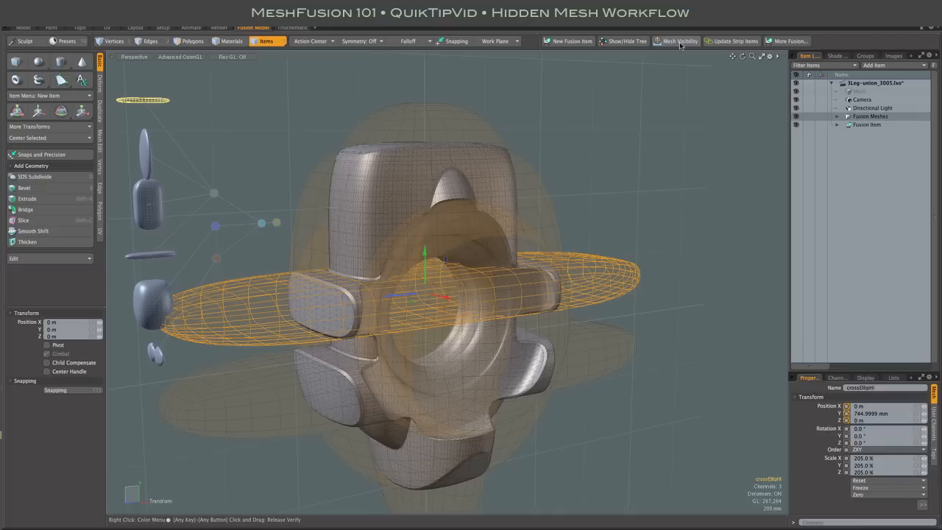
left_click(680, 41)
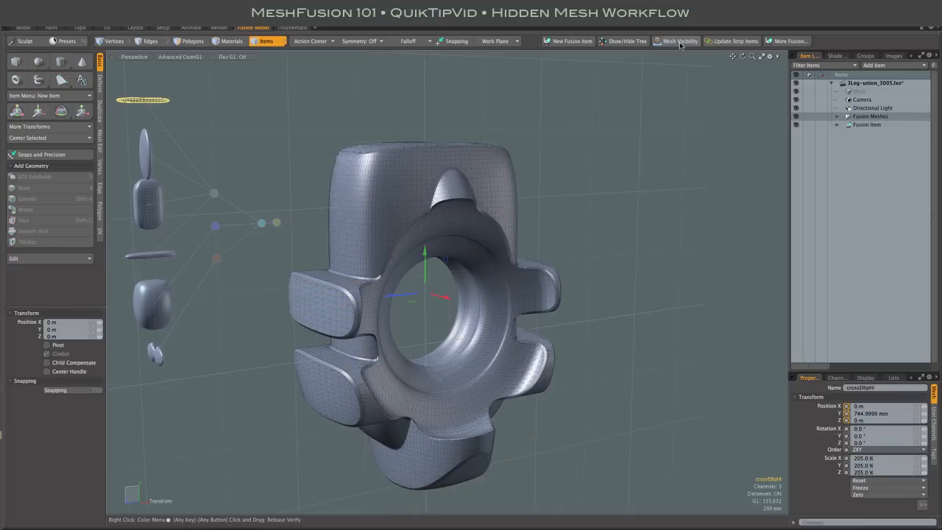